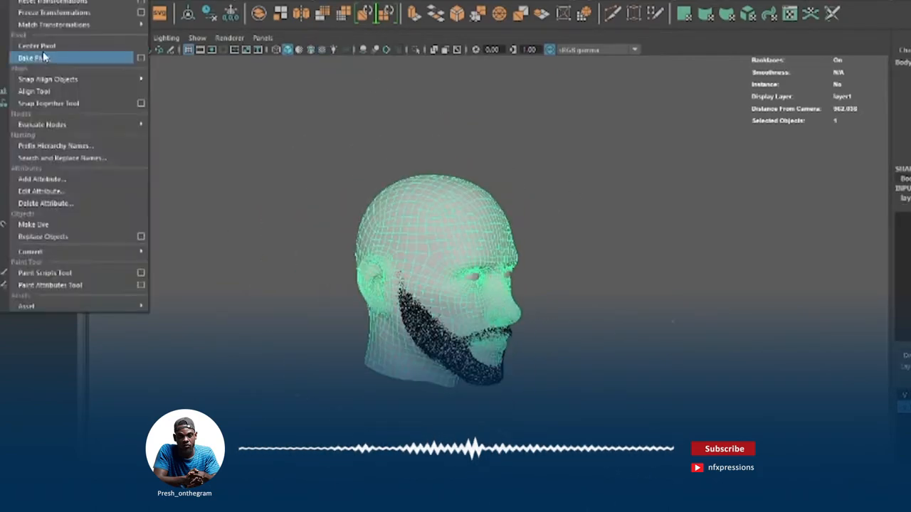
# - Bake the bearded head model's pivot with Modify > Bake Pivot
pyautogui.click(30, 58)
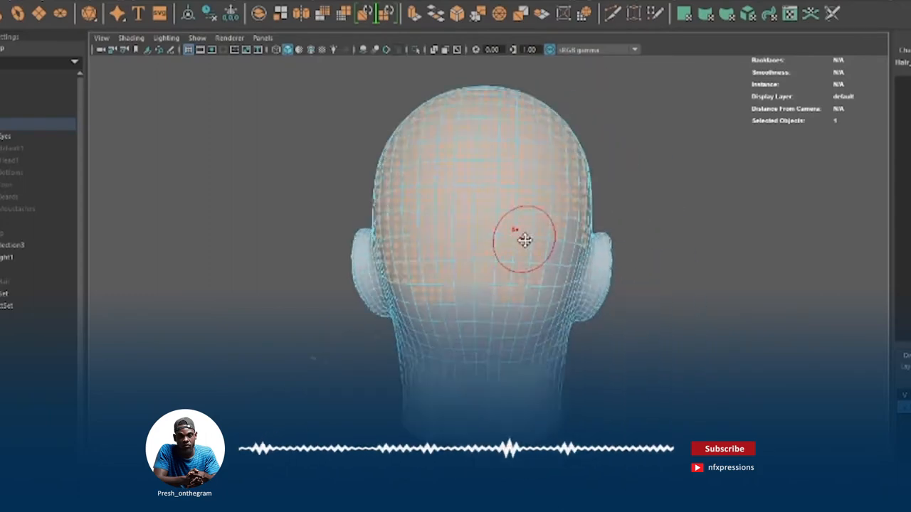
# - Paint a Paint Effects hair stroke up the back of the scalp
pyautogui.moveTo(523, 238); pyautogui.dragTo(544, 171)
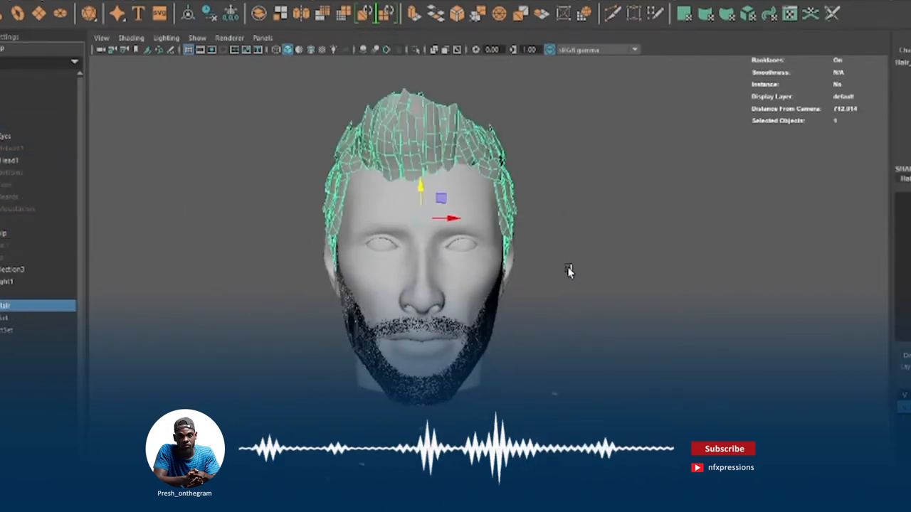
# - Add more Paint Effects hair brush strokes across the top of the head
pyautogui.click(263, 37)
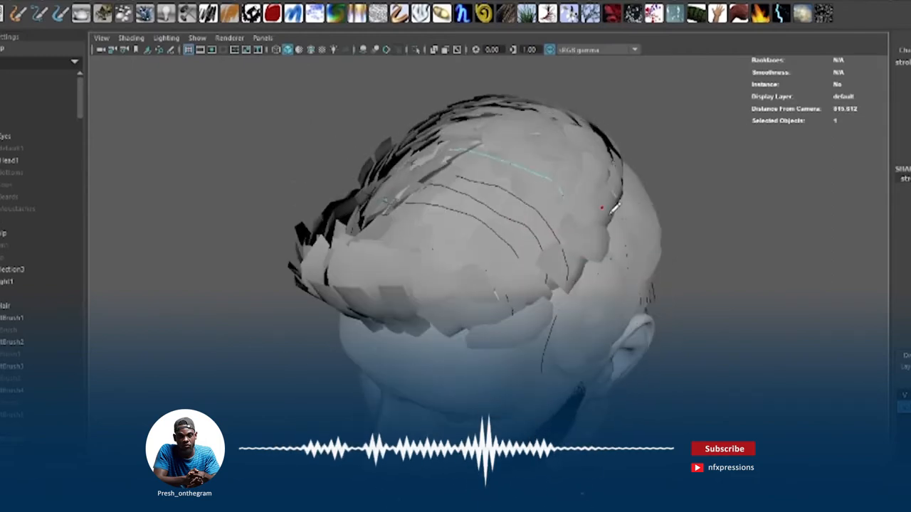
# - Toggle wireframe shading to inspect the strokes, then reshow the head mesh via Show
pyautogui.click(277, 50)
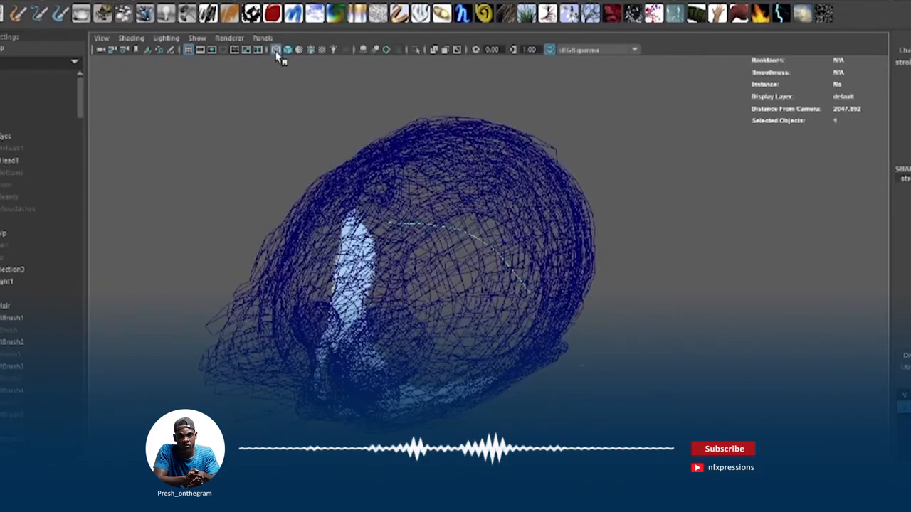
pyautogui.click(276, 49)
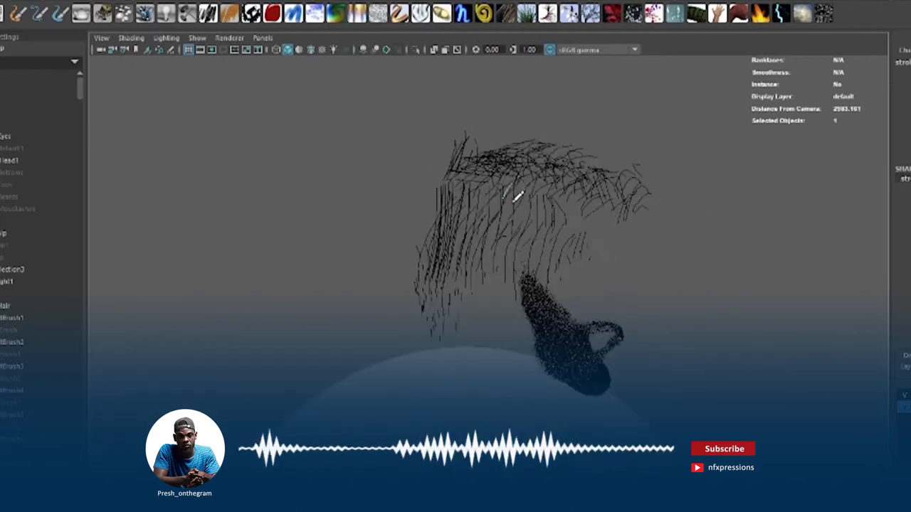
pyautogui.click(197, 38)
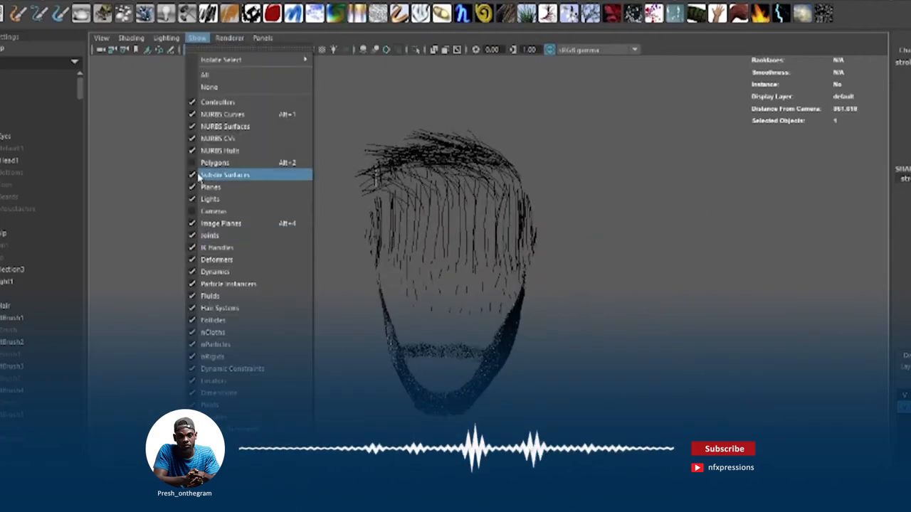
pyautogui.click(214, 163)
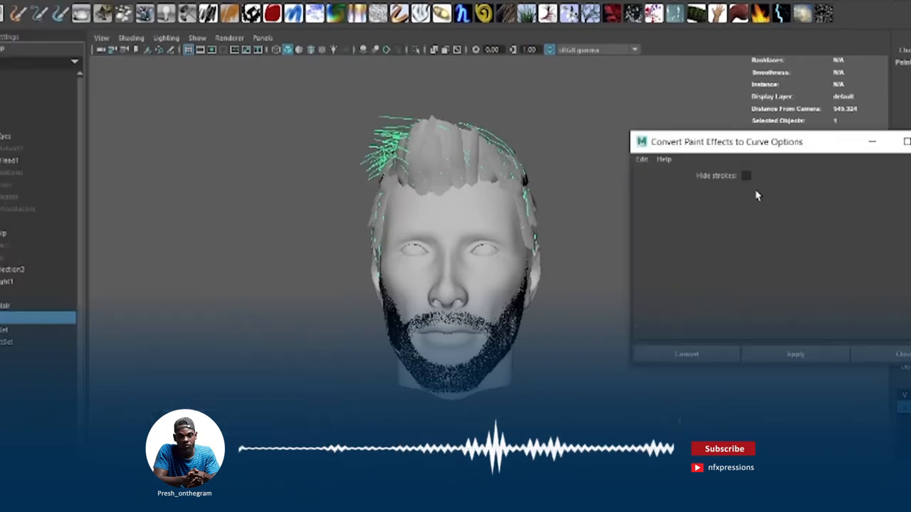
# - Convert the selected Paint Effects strokes to curves and orbit to inspect them
pyautogui.click(746, 175)
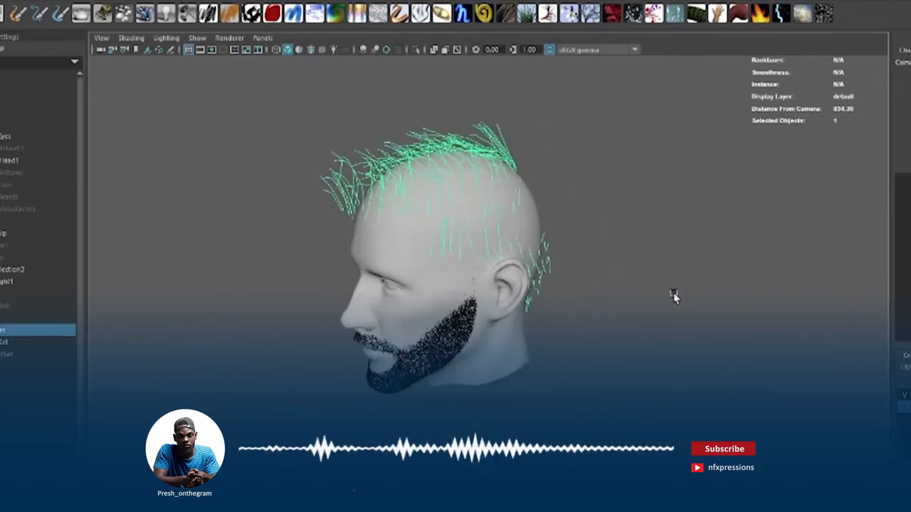
pyautogui.moveTo(674, 298); pyautogui.dragTo(418, 255)
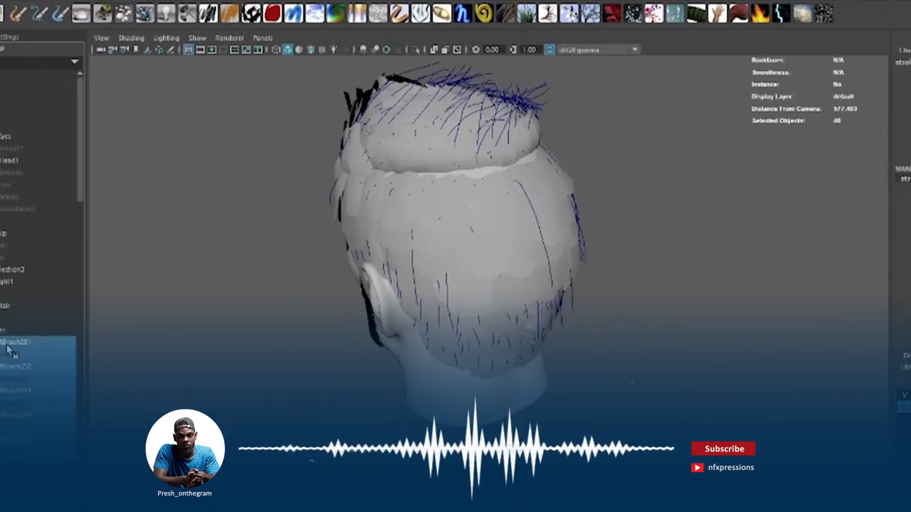
# - Select the converted stroke curves in the Outliner and scroll the list
pyautogui.click(22, 306)
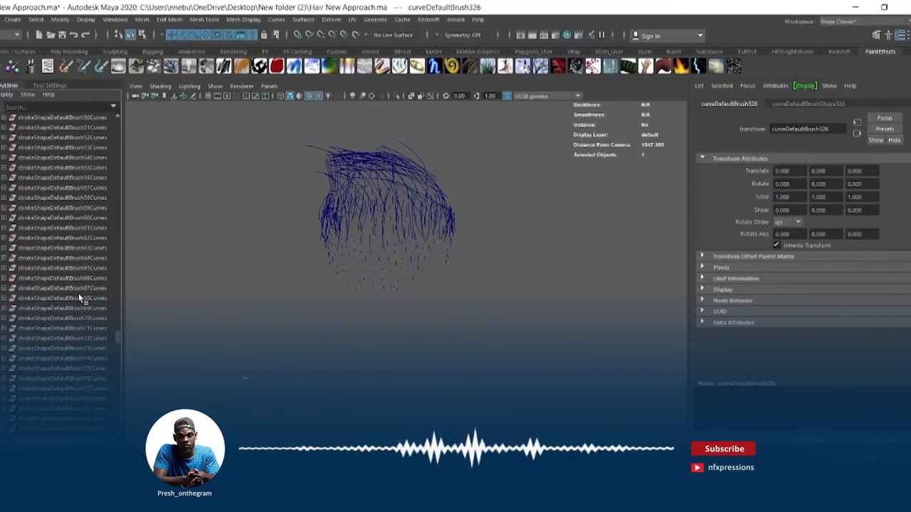
pyautogui.scroll(-3)
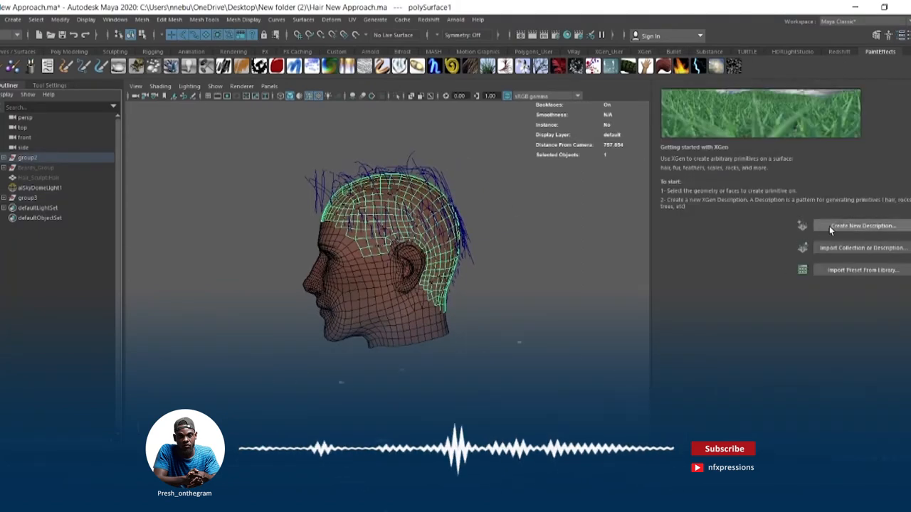
# - Create a new Splines description in a collection named 'newapproach'
pyautogui.click(861, 226)
pyautogui.write('n')
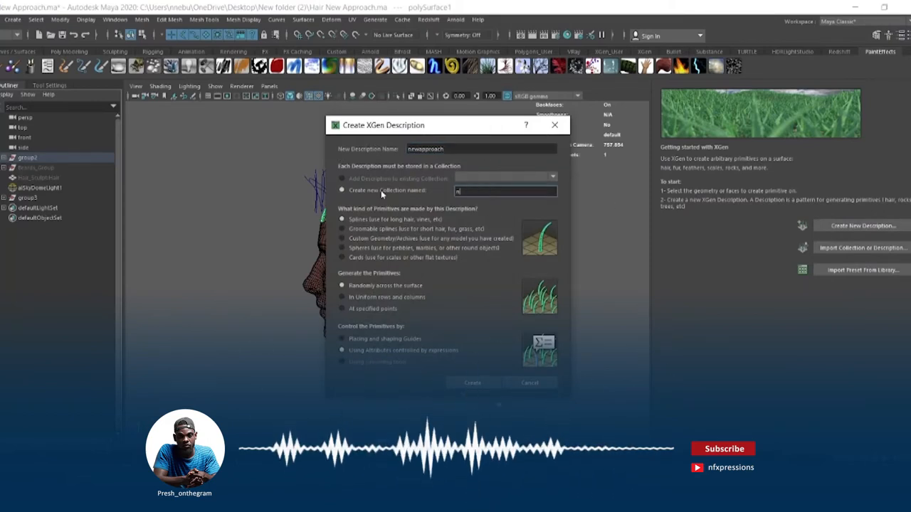
pyautogui.write('ewapproach')
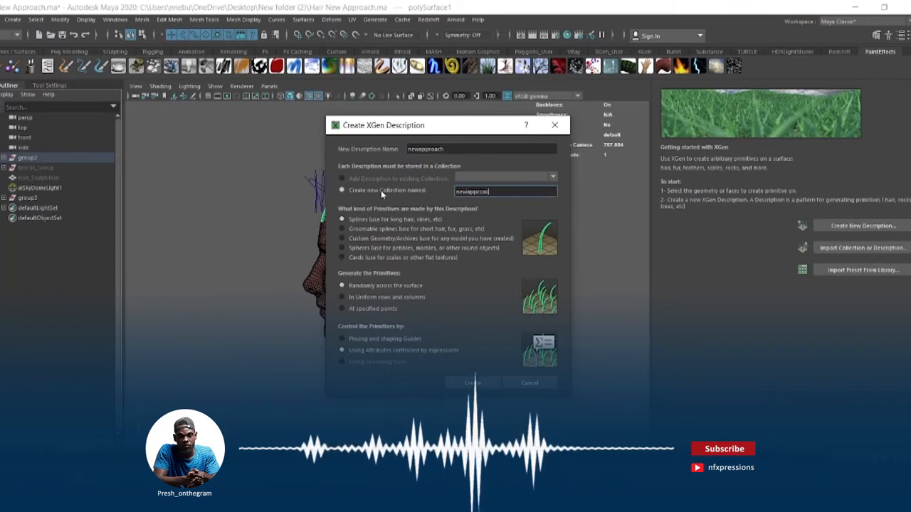
pyautogui.click(472, 383)
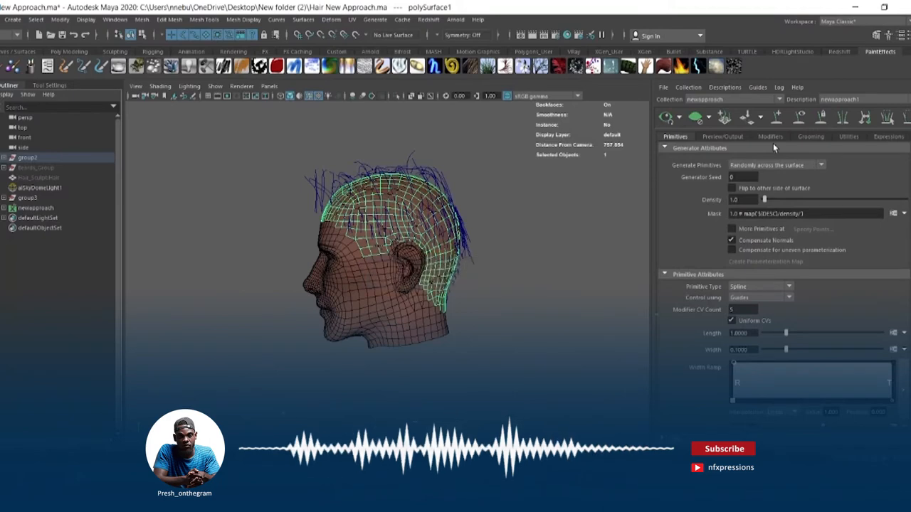
# - Select every hair curve in group2 and add them as guides with Curves To Guides
pyautogui.click(848, 135)
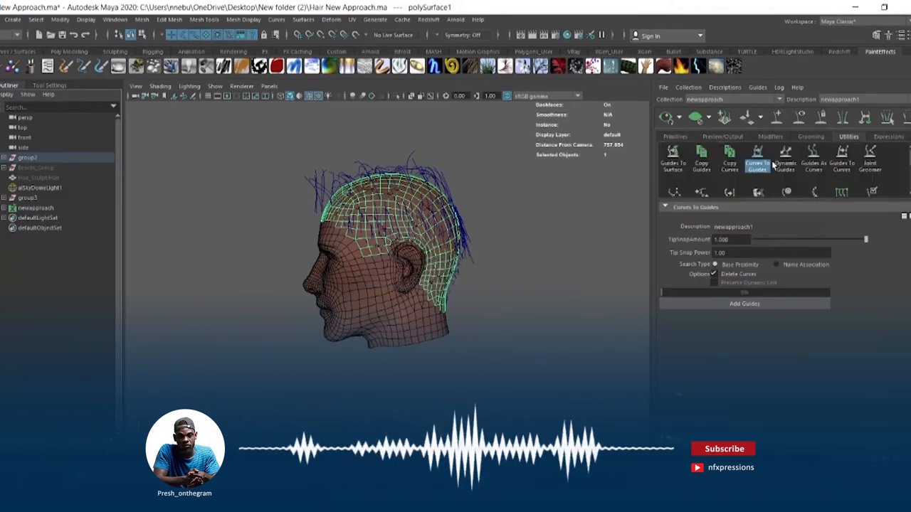
pyautogui.click(27, 157)
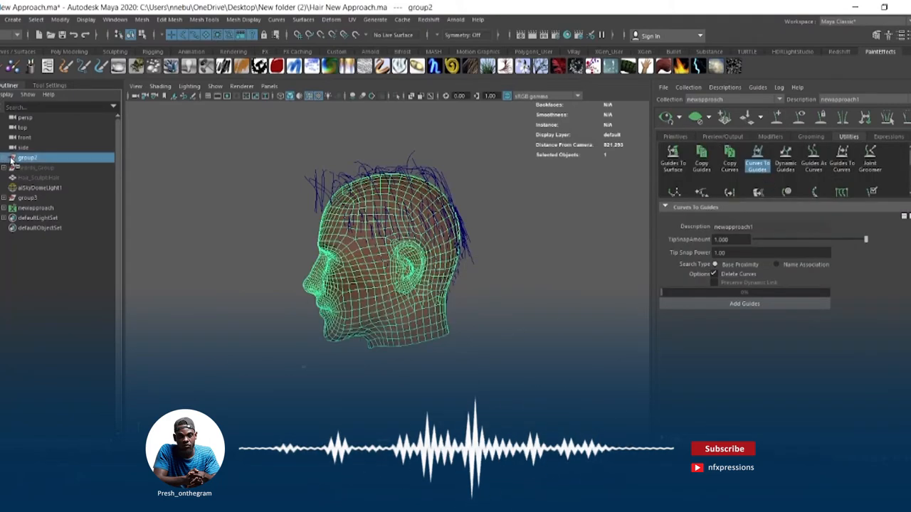
pyautogui.click(27, 197)
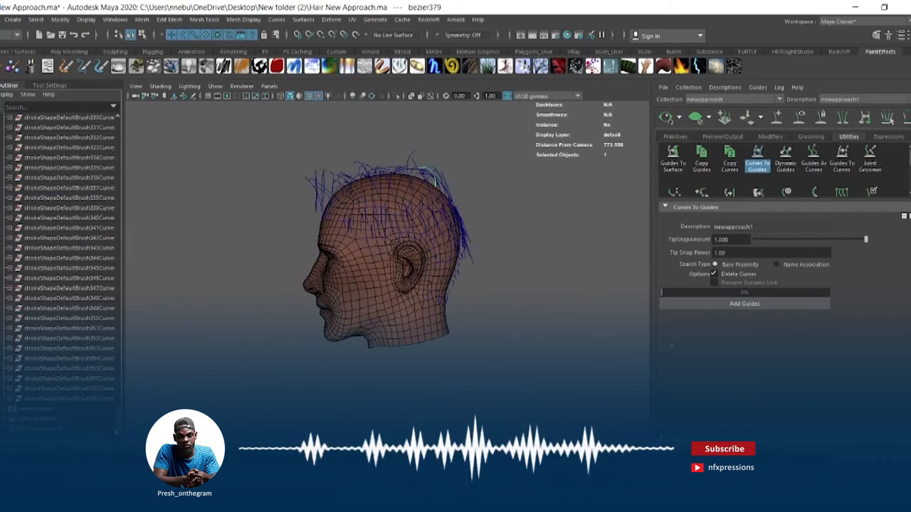
pyautogui.click(744, 304)
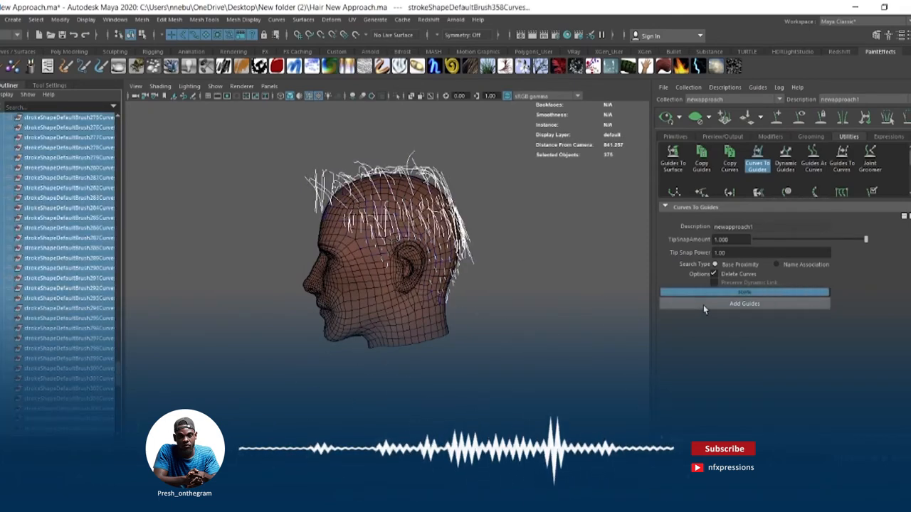
pyautogui.click(744, 303)
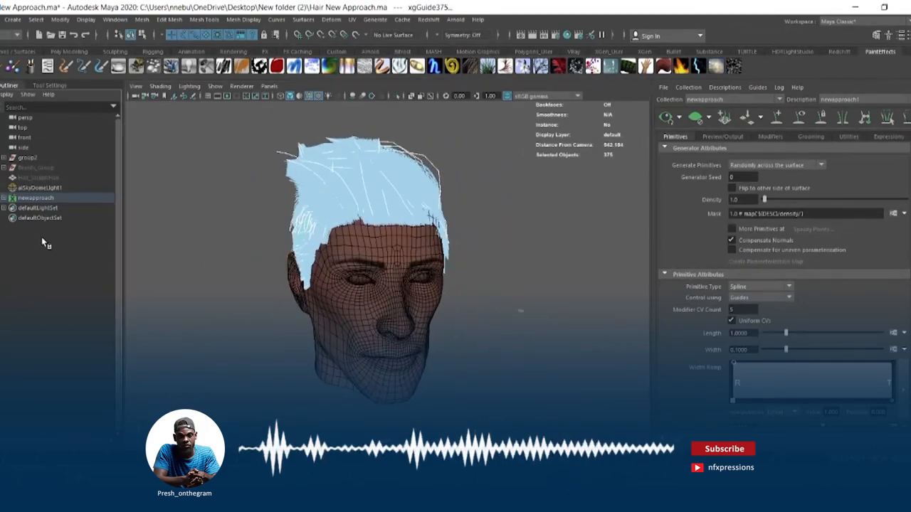
# - Regenerate the XGen hair preview over the scalp guides
pyautogui.click(39, 187)
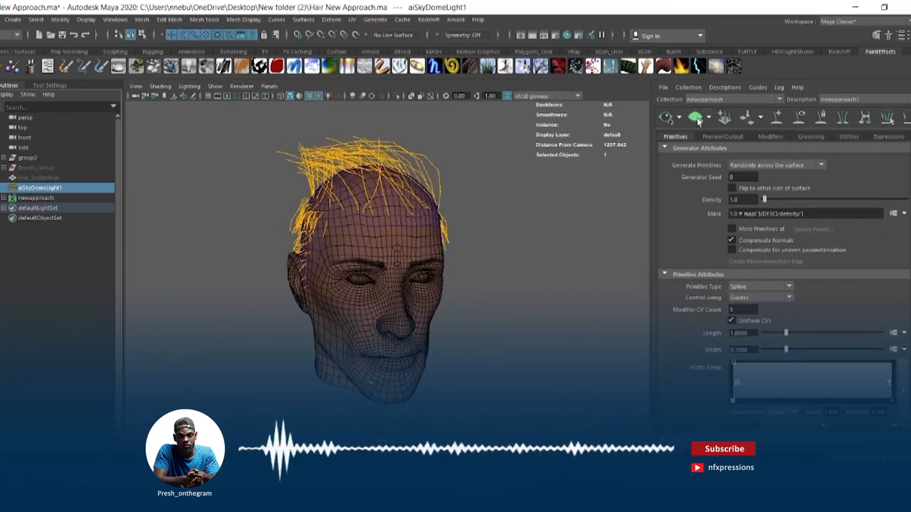
pyautogui.click(696, 118)
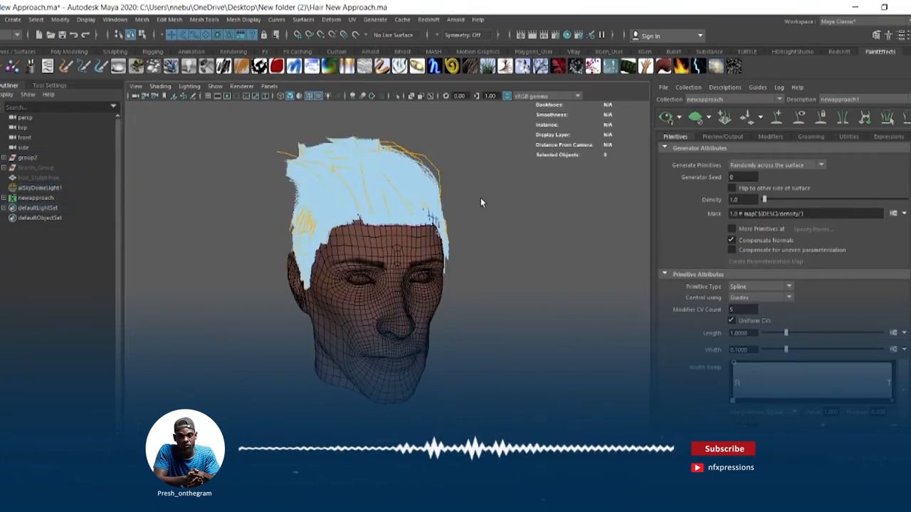